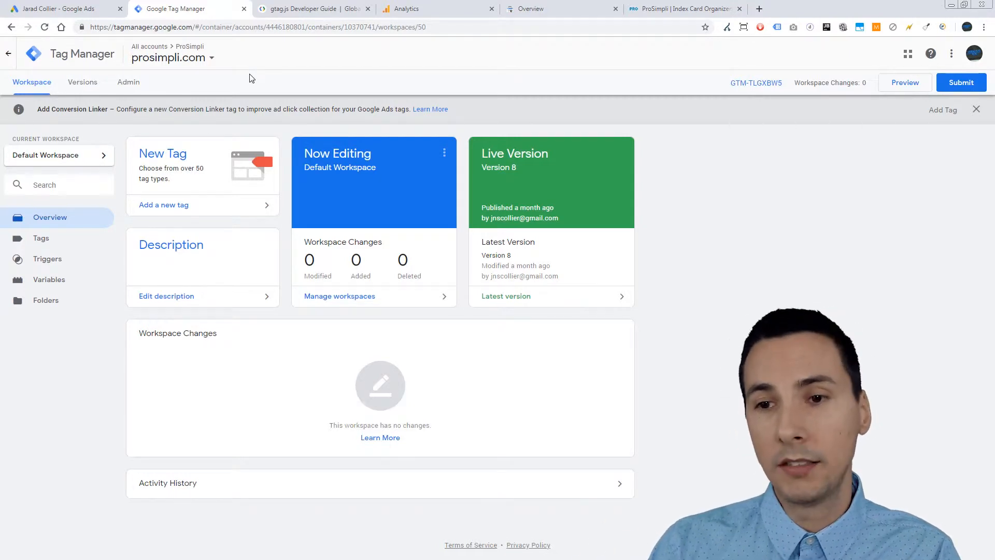
Switch from the GTM prosimpli.com workspace back to the checklist PDF in Acrobat
click(310, 9)
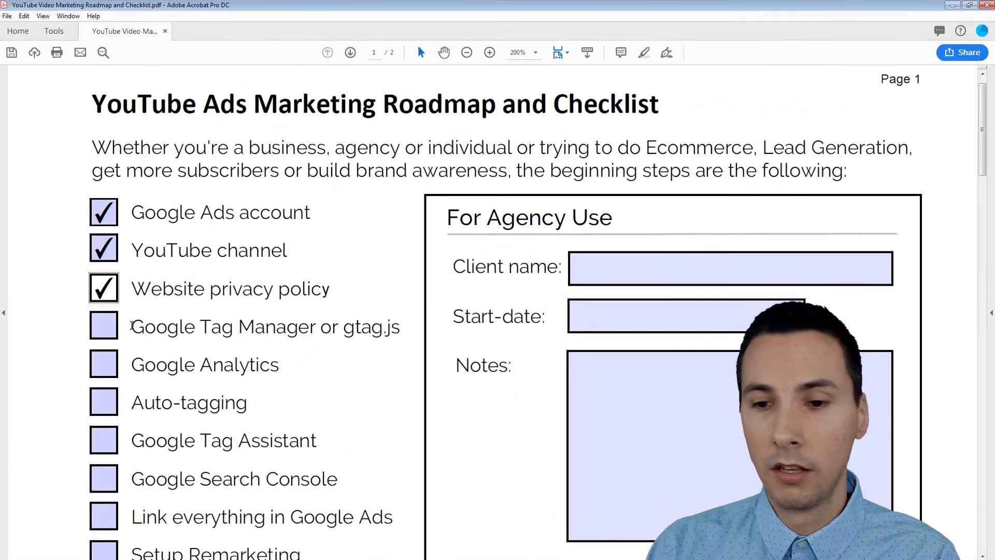
Tick the 'Google Tag Manager or gtag.js' checklist item
click(104, 325)
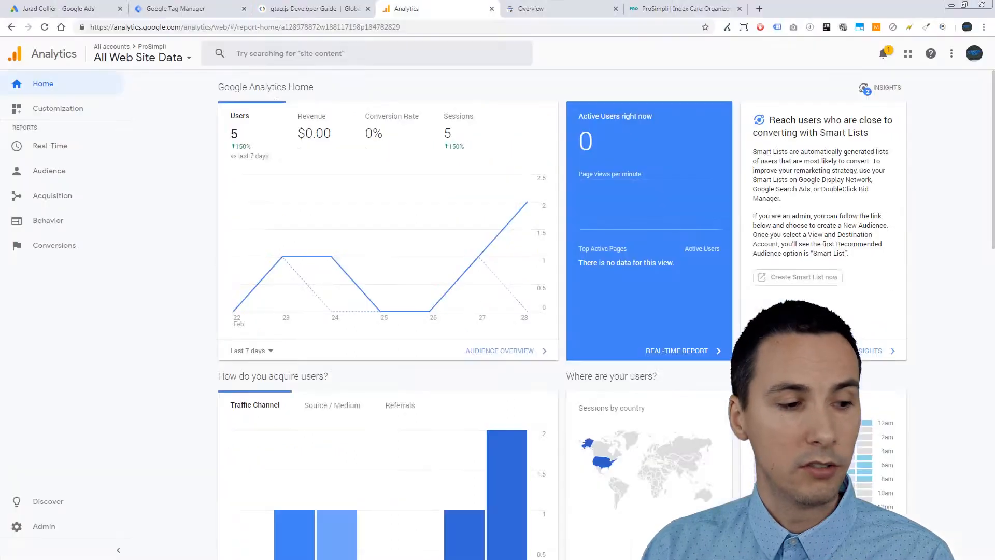
Switch to the Google Ads tab to reach the account's auto-tagging settings
click(60, 8)
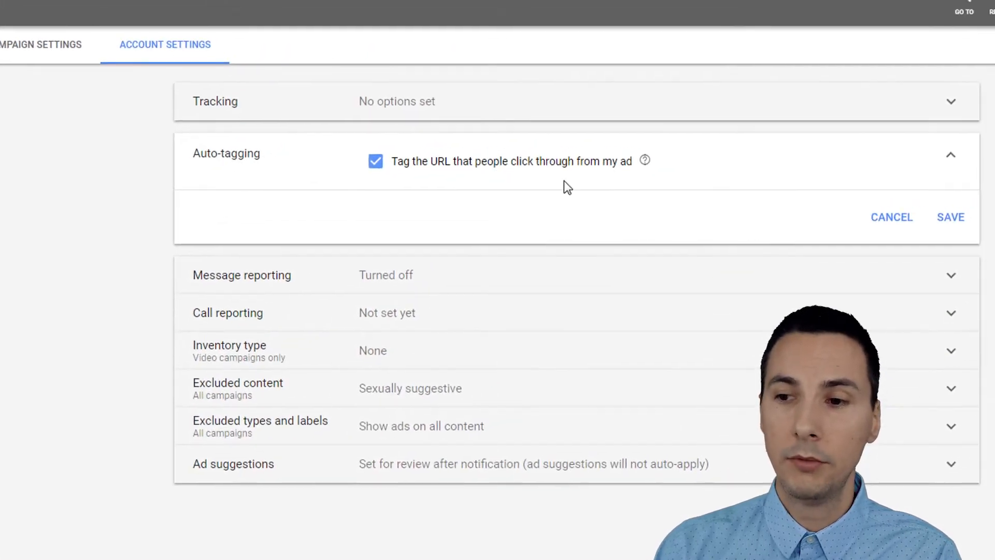
Bring up the Google Tag Assistant extension on the ProSimpli site tab
click(950, 217)
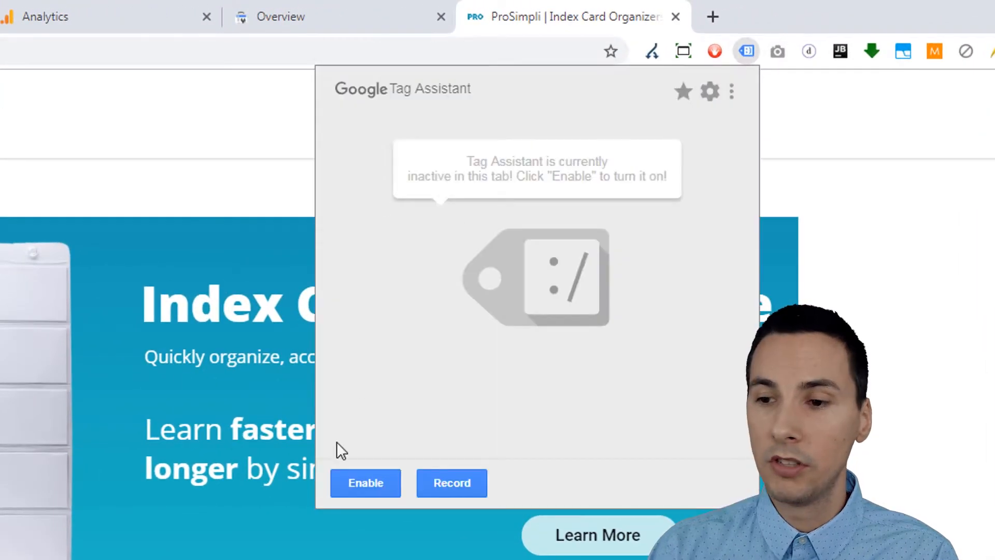
Enable Tag Assistant, confirm its three detected tags, and return to the checklist
click(366, 483)
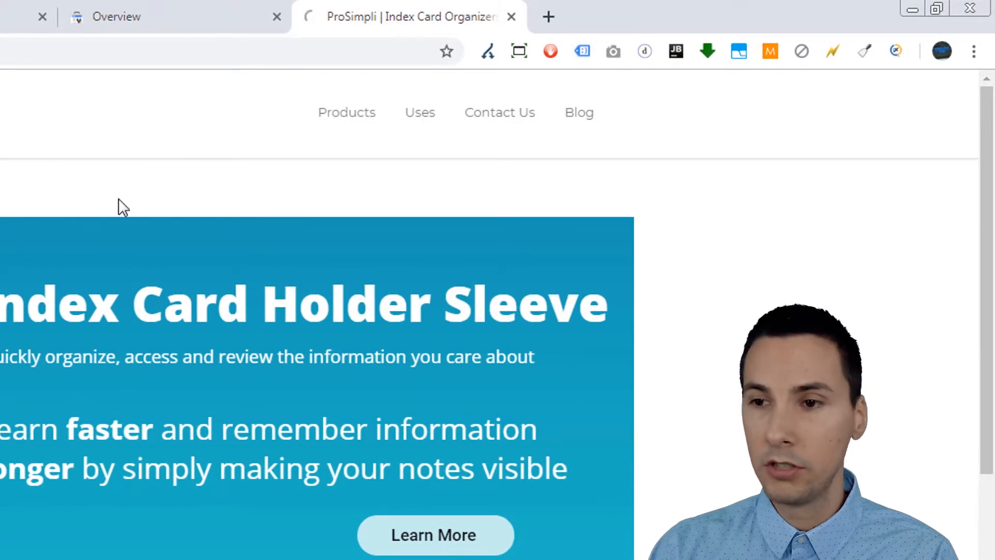
click(582, 52)
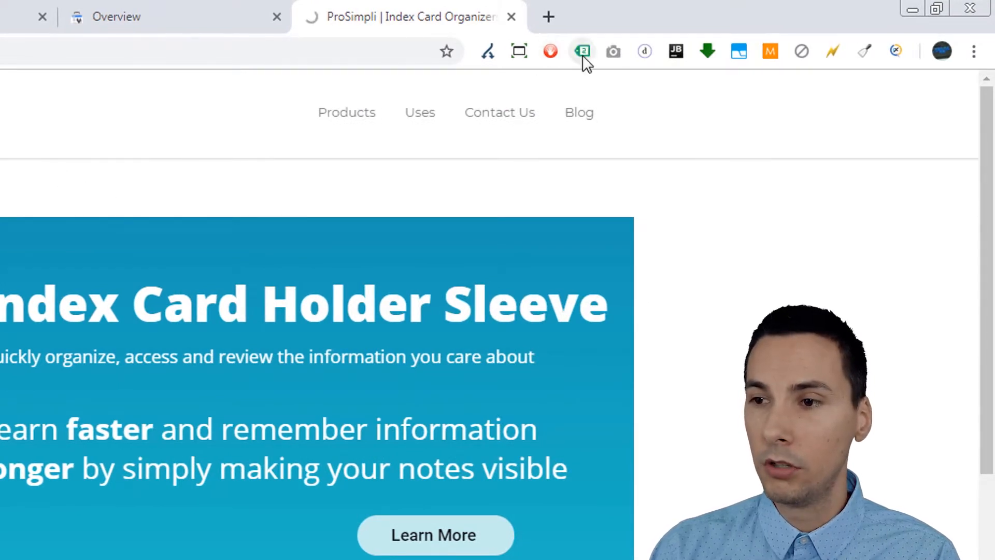
click(582, 51)
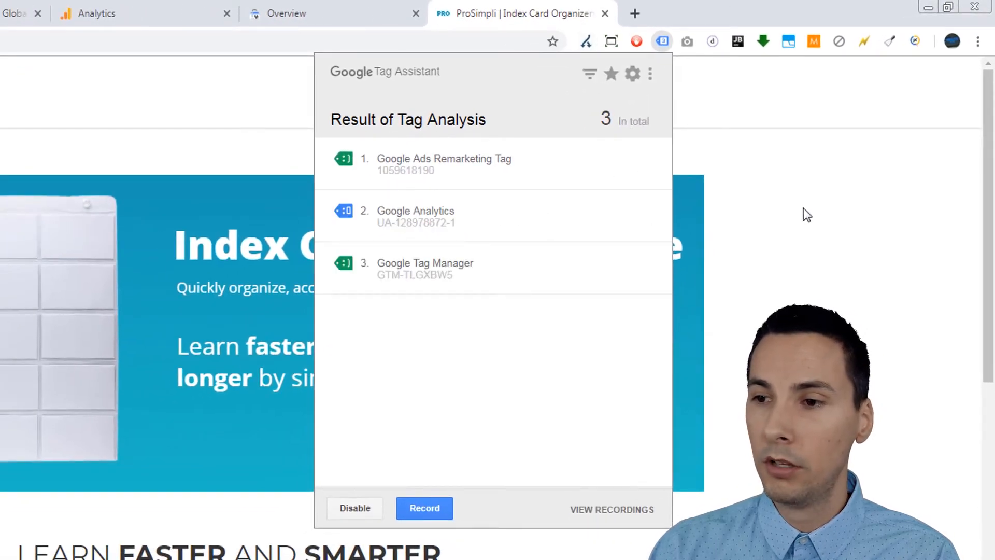
mouse_move(466, 223)
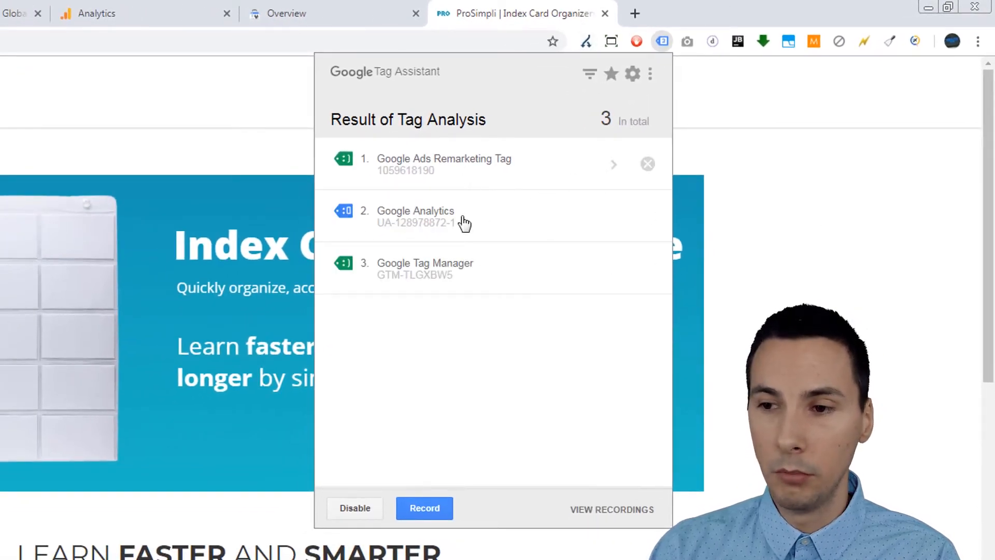
click(663, 42)
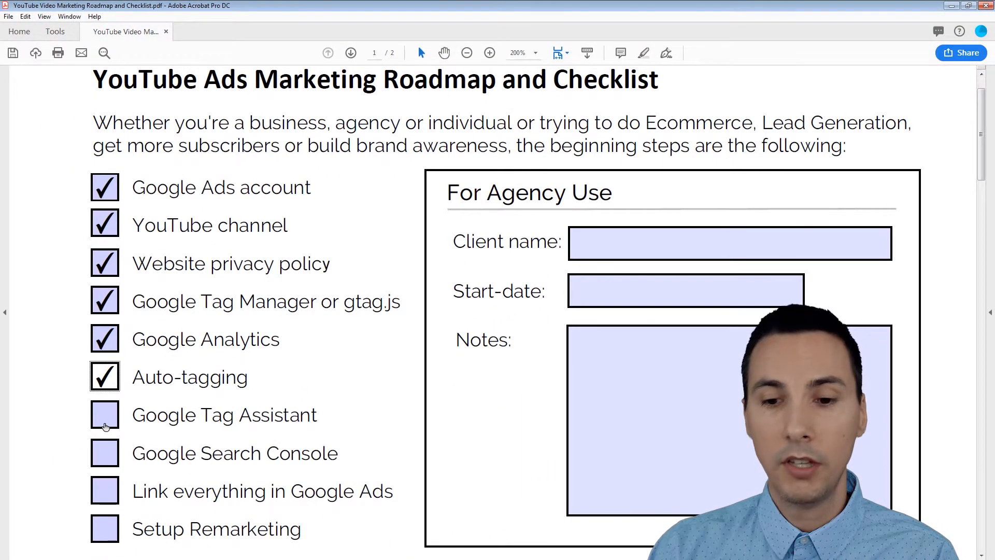
Tick the Google Tag Assistant item and switch to the Search Console overview tab
click(103, 415)
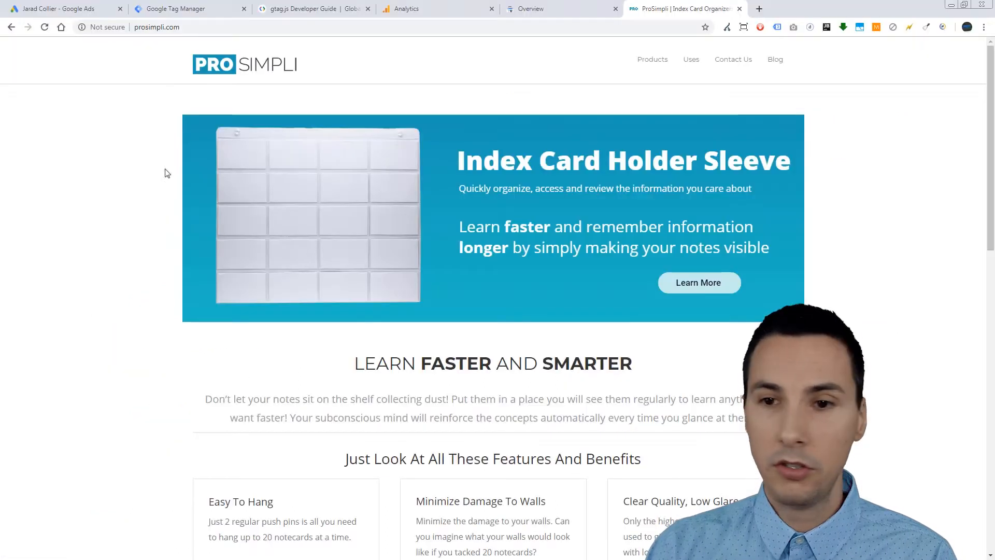
click(559, 9)
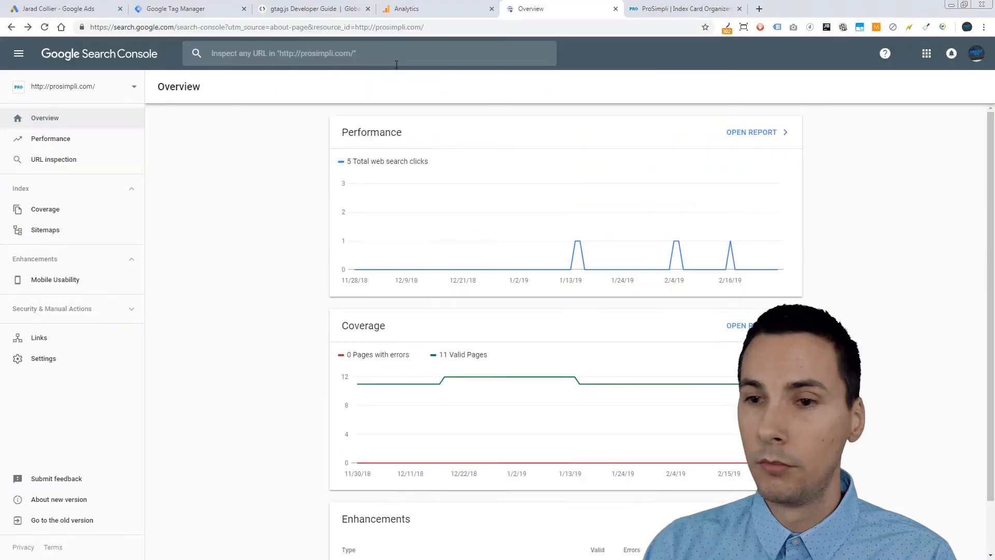
Reach the Audience manager's remarketing lists via Google Ads Tools > Shared Library
click(63, 8)
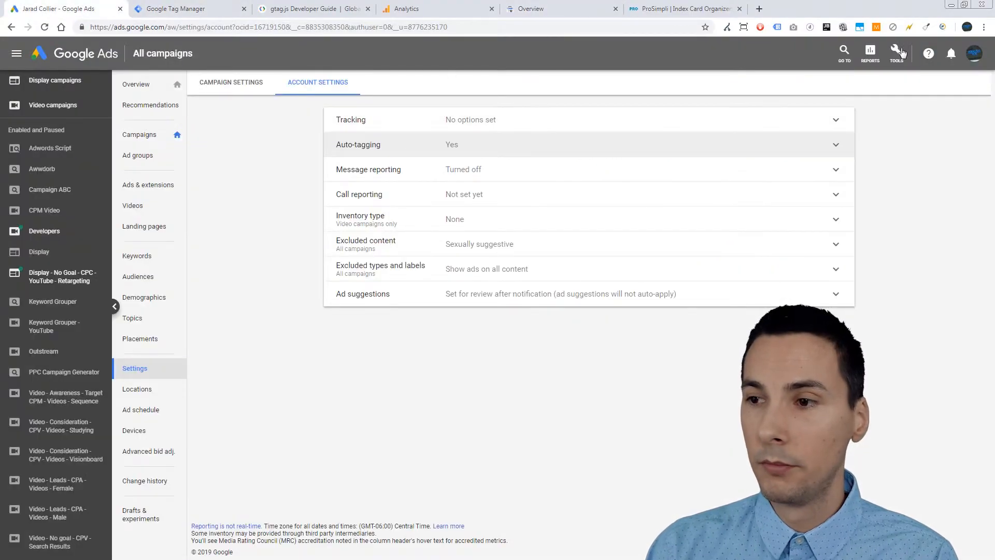
click(897, 53)
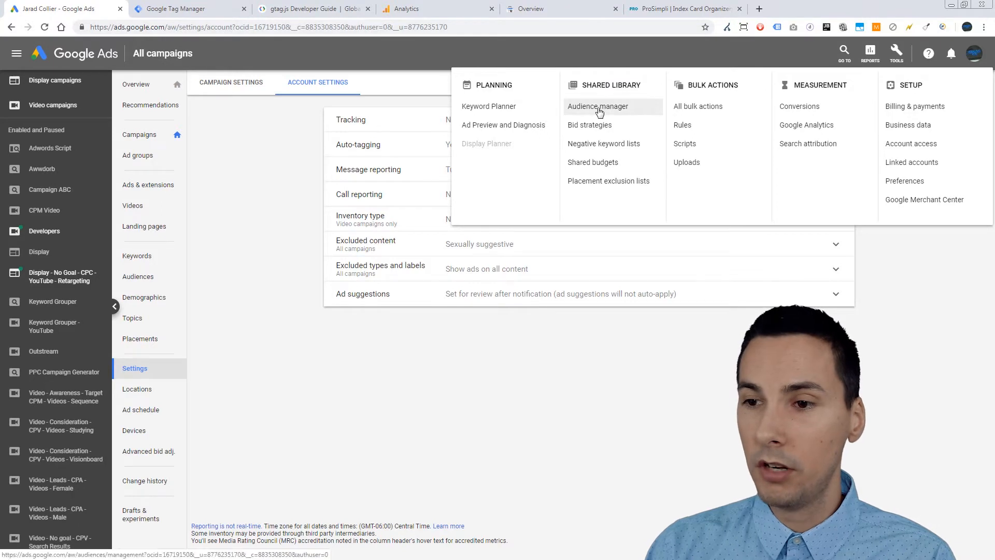
click(597, 106)
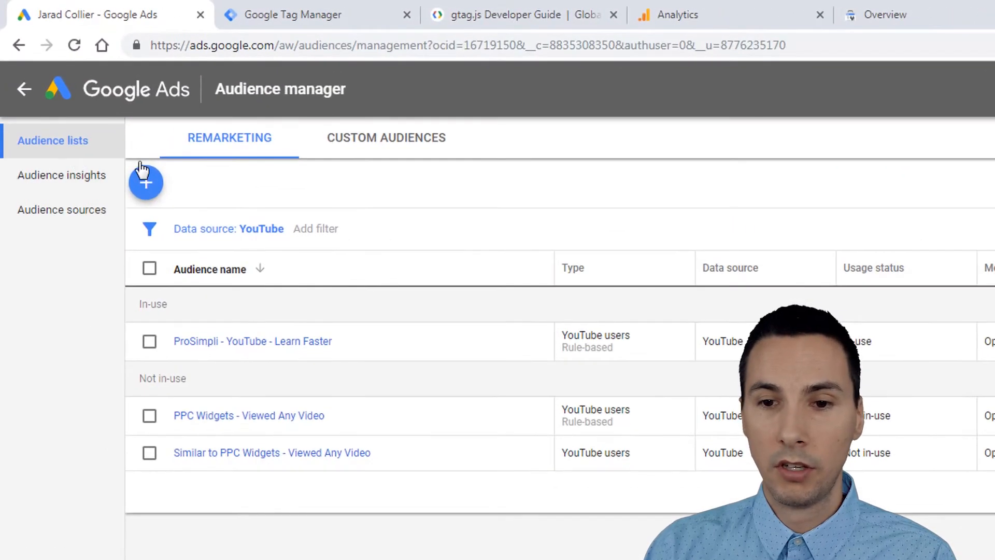
Start a new YouTube users remarketing audience from the + menu
click(146, 182)
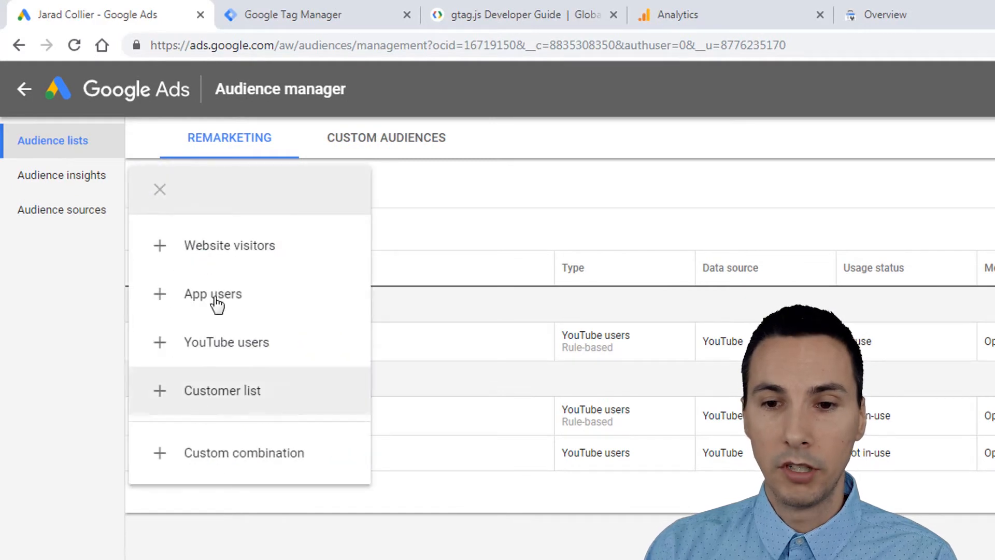
click(159, 188)
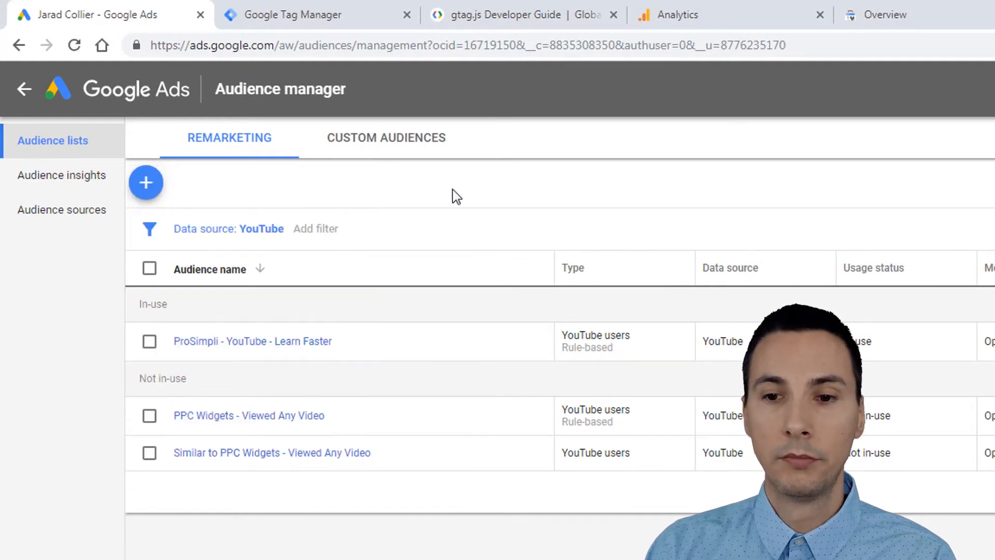
click(147, 182)
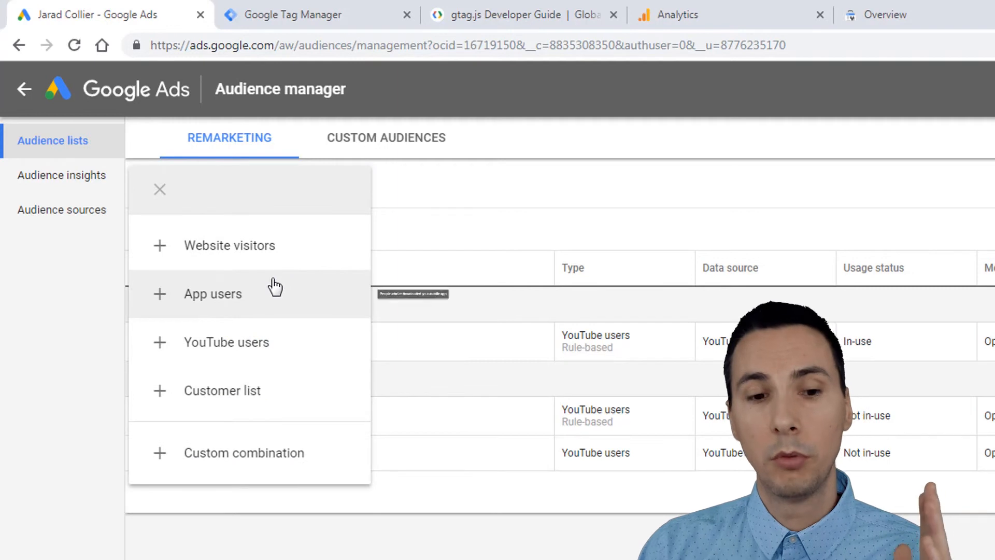
mouse_move(258, 352)
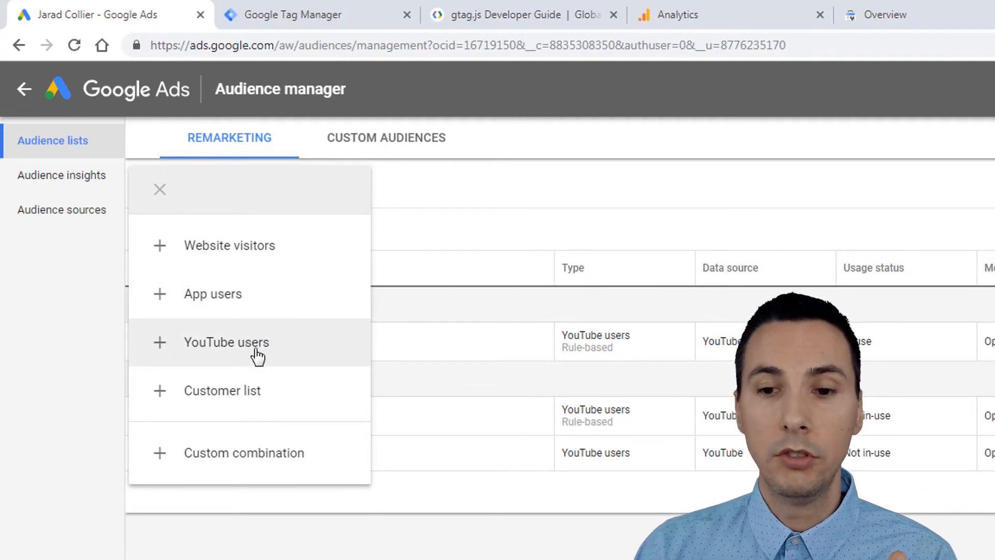
mouse_move(226, 342)
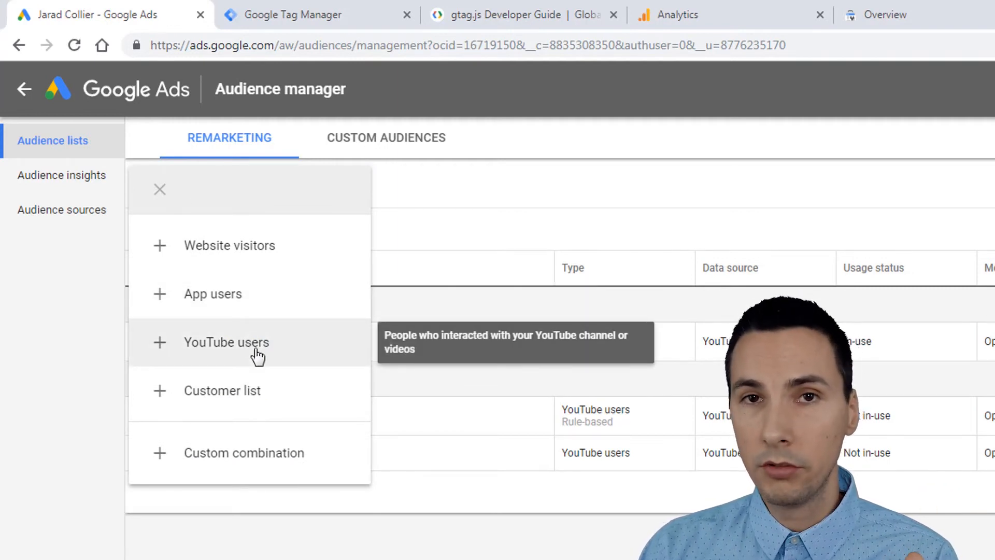
click(226, 342)
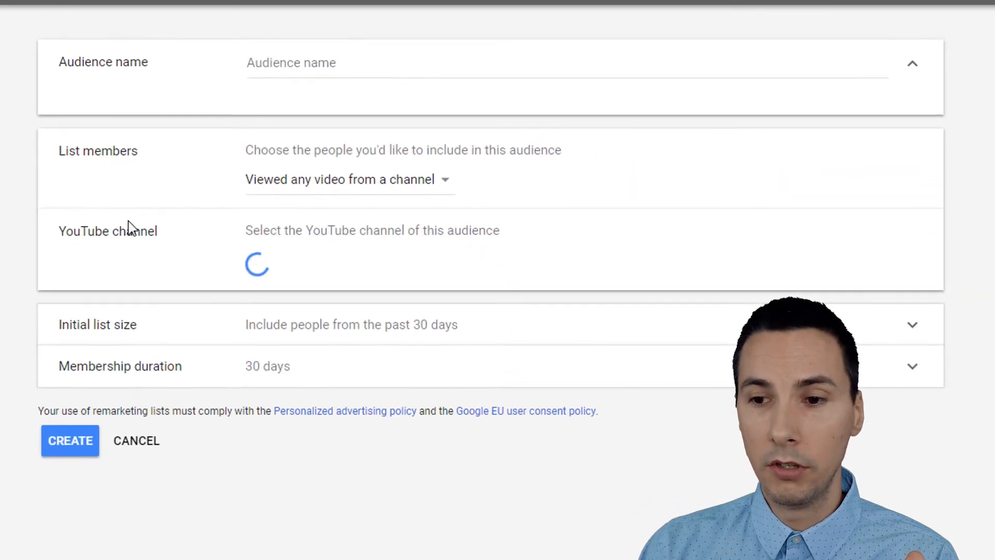
Keep 'Viewed any video from a channel' as list members, then tick Setup Remarketing in the checklist
click(349, 179)
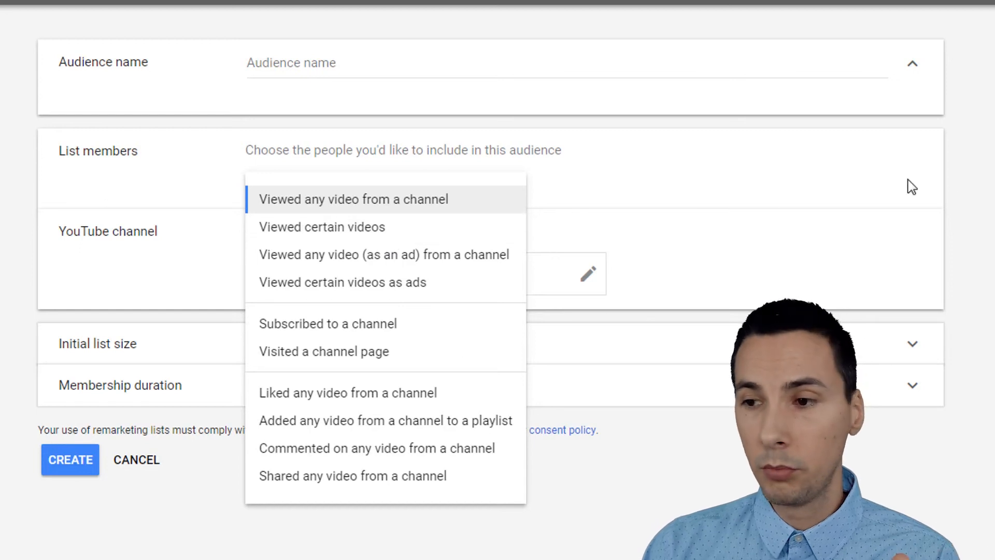
click(354, 199)
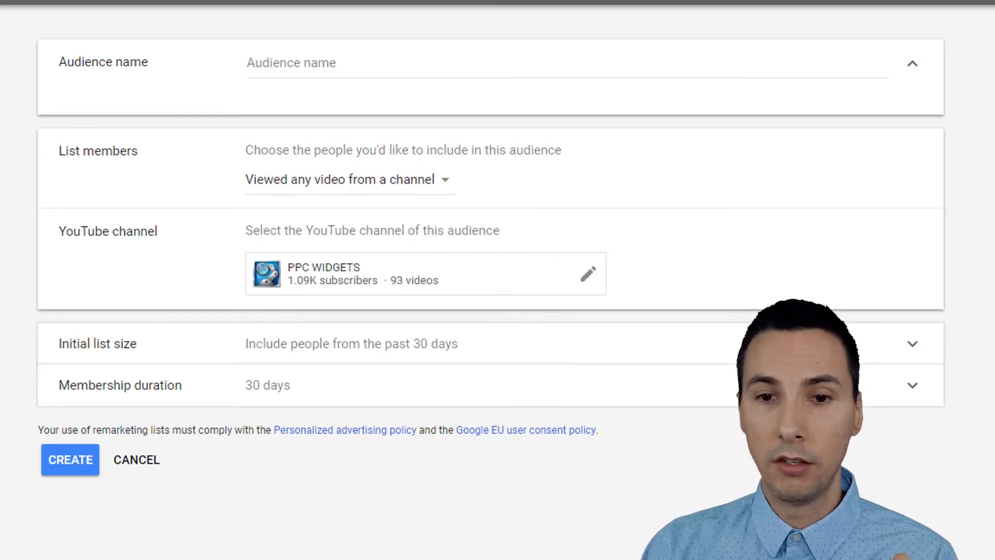
click(135, 460)
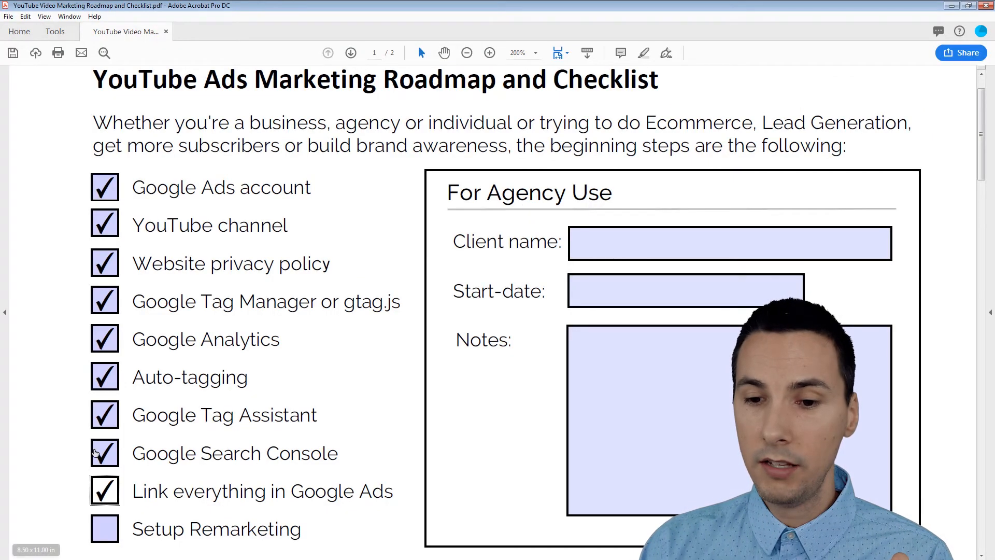
scroll(down, 3)
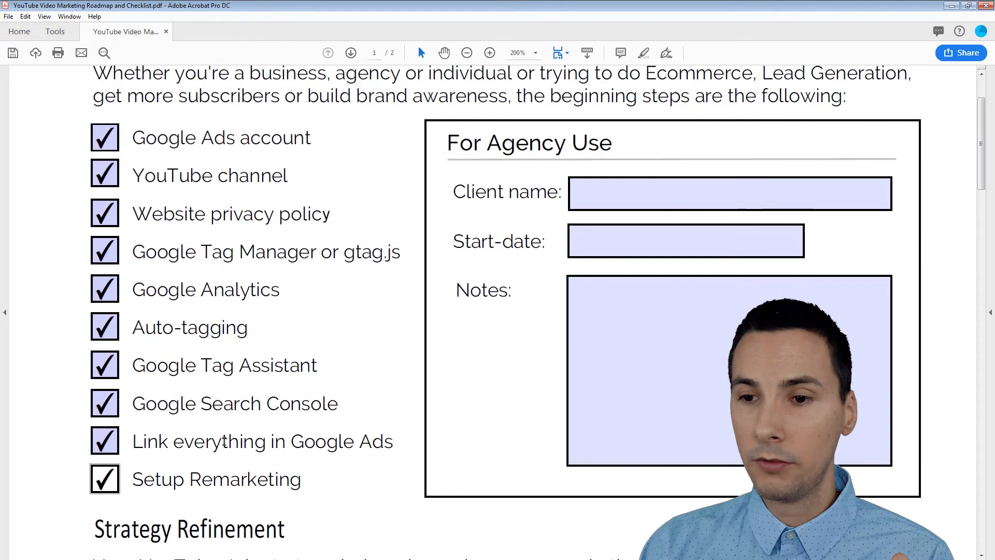